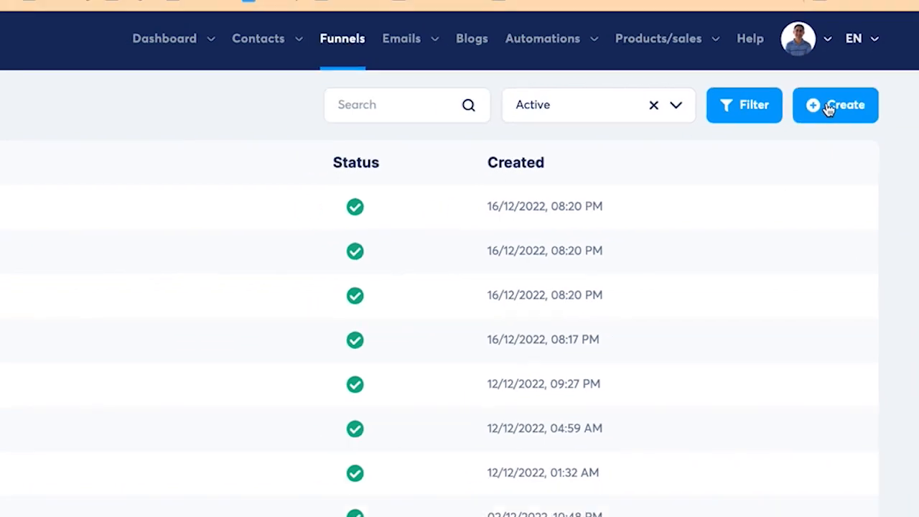
# Start a new funnel with the Custom goal and U.S. Dollar currency, then begin naming it
pyautogui.click(835, 104)
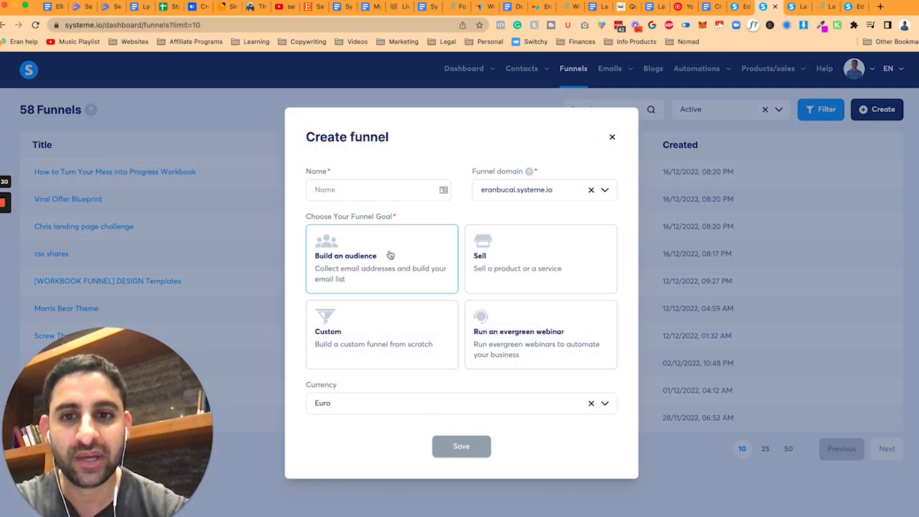
pyautogui.click(539, 259)
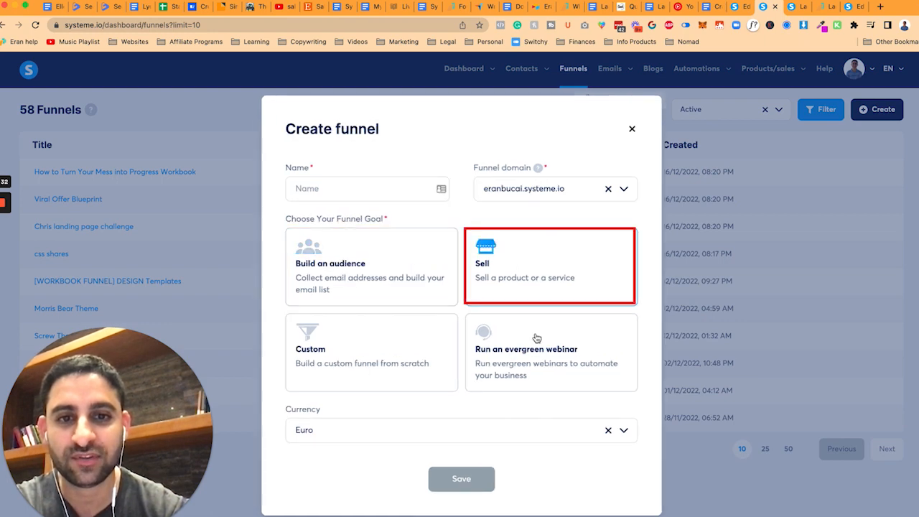
pyautogui.click(371, 351)
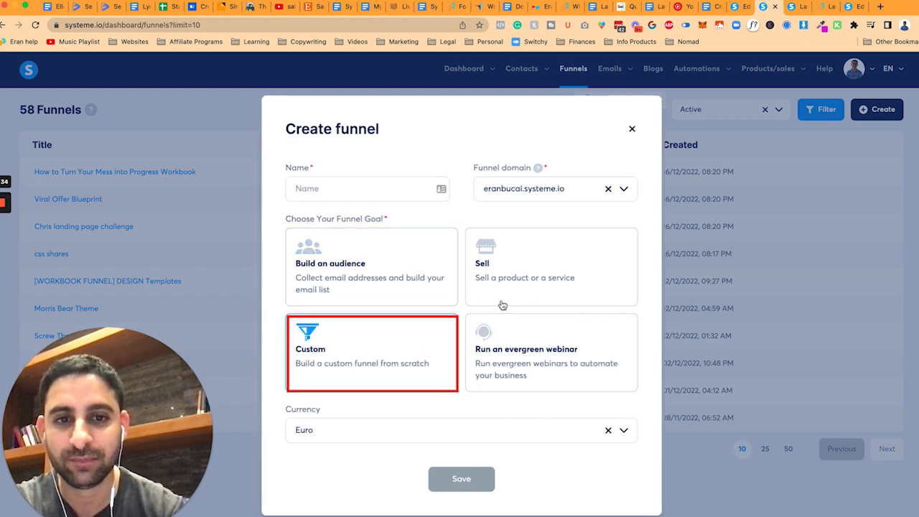
pyautogui.click(551, 351)
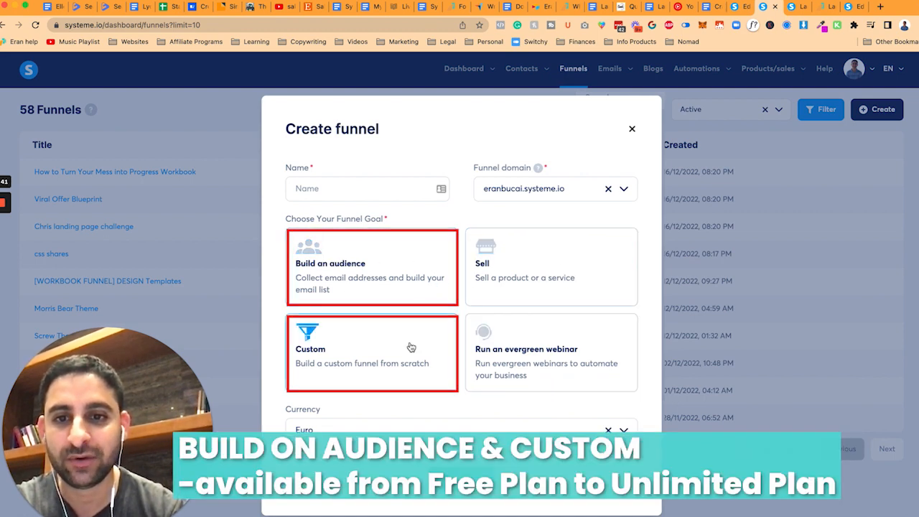
pyautogui.click(372, 351)
pyautogui.write('u')
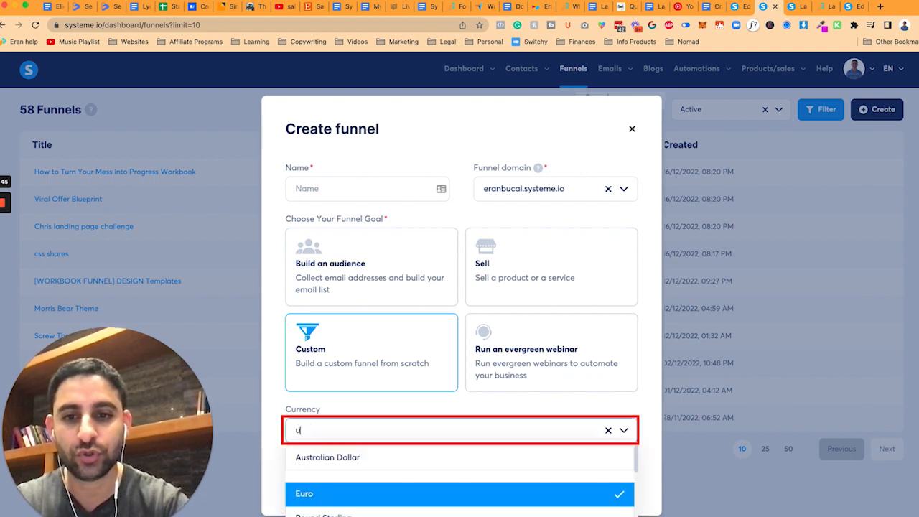
pyautogui.write('.s')
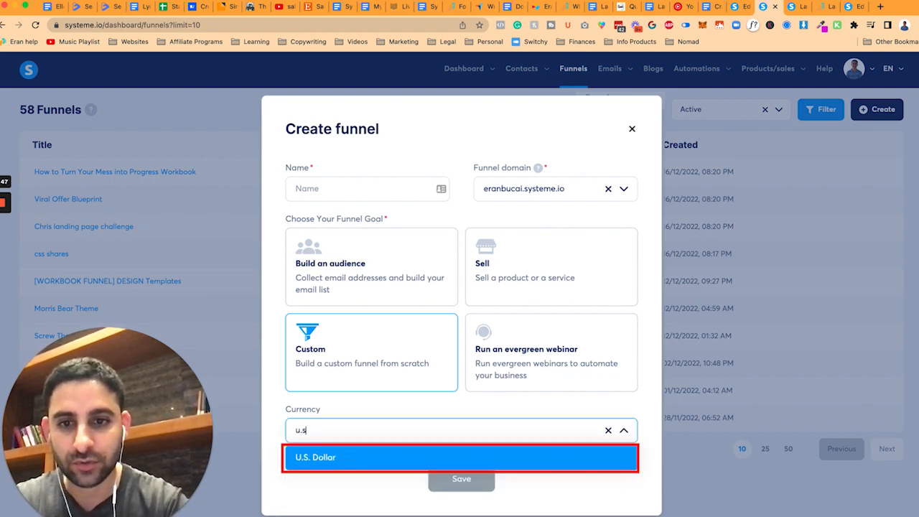
pyautogui.click(315, 457)
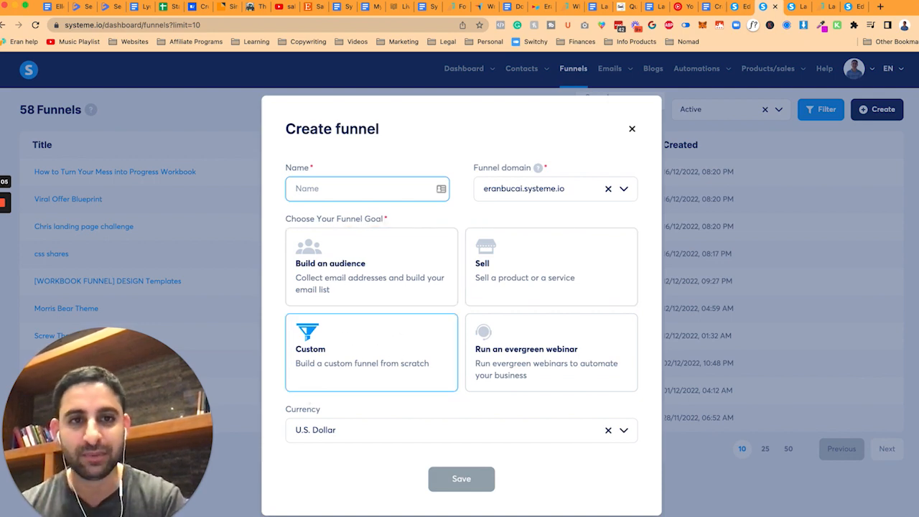
pyautogui.click(631, 128)
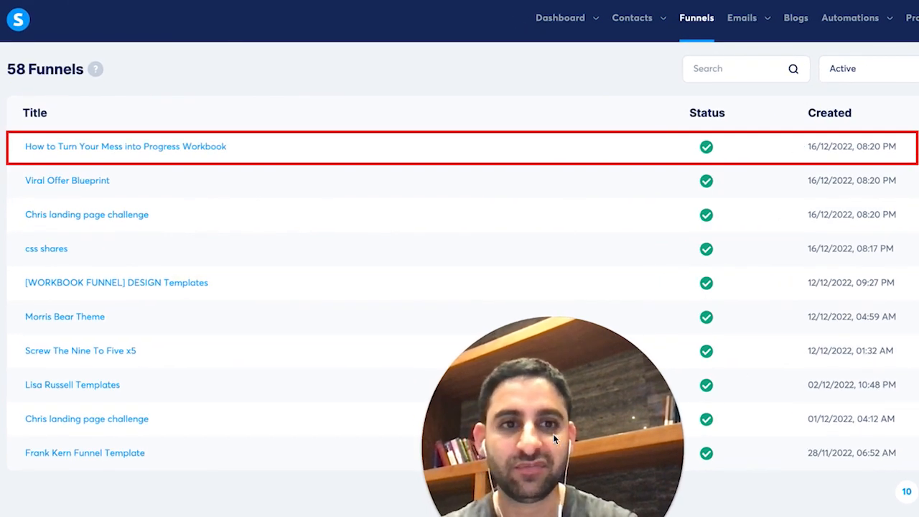
# Open the 'How to Turn Your Mess into Progress Workbook' funnel from the list
pyautogui.click(125, 147)
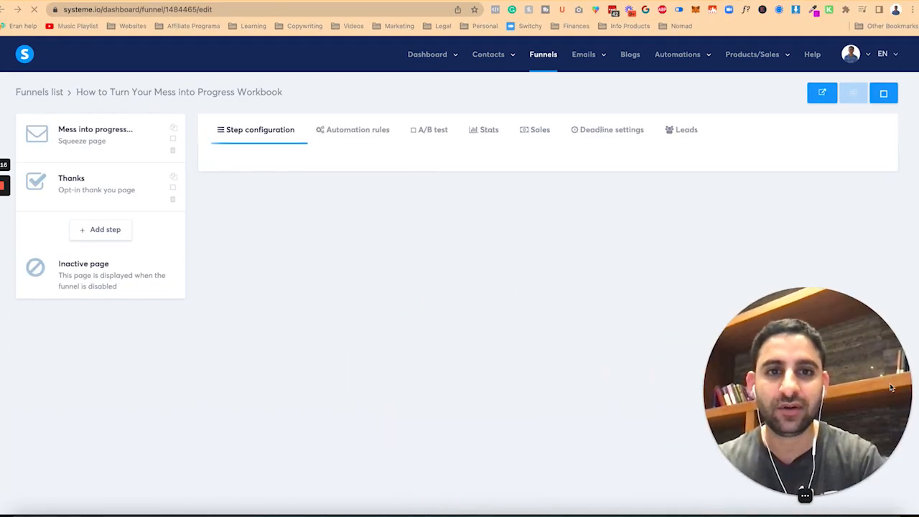
pyautogui.click(95, 135)
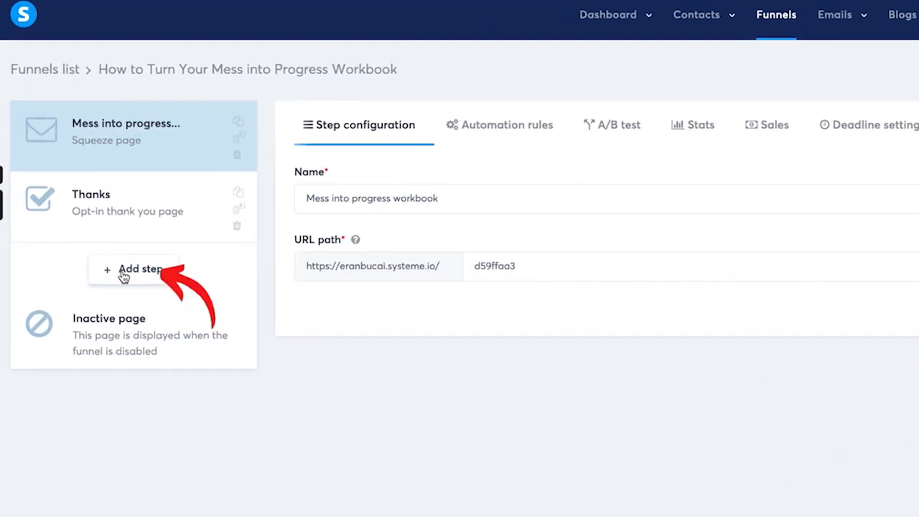
# Add a step of type Squeeze page, name it 'Squeeze page', and save
pyautogui.click(133, 268)
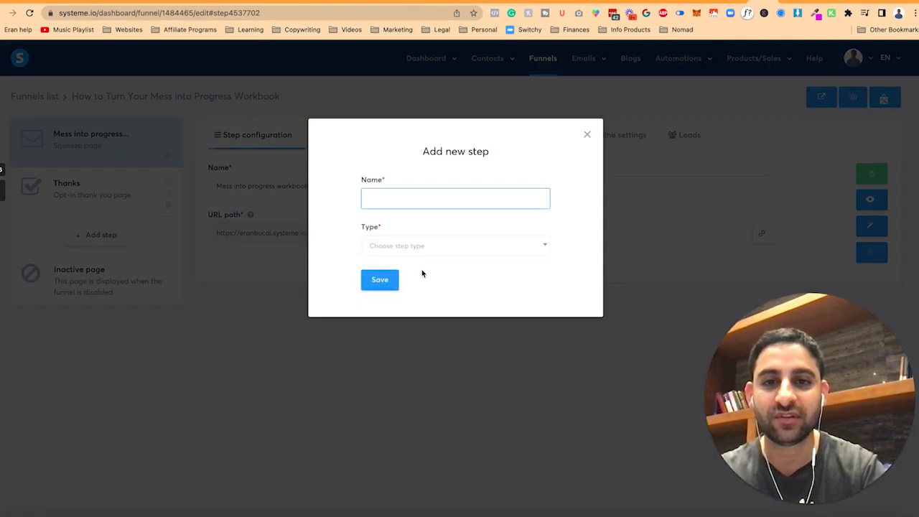
pyautogui.click(379, 279)
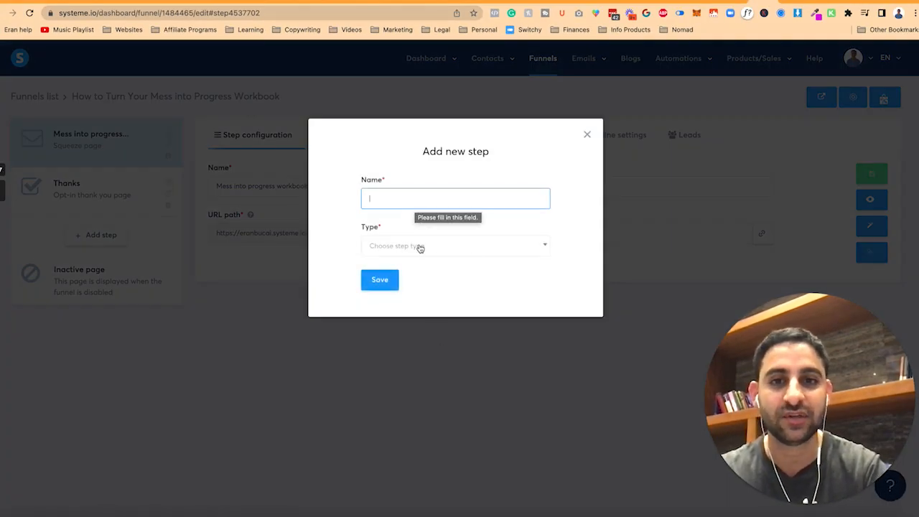
pyautogui.click(455, 246)
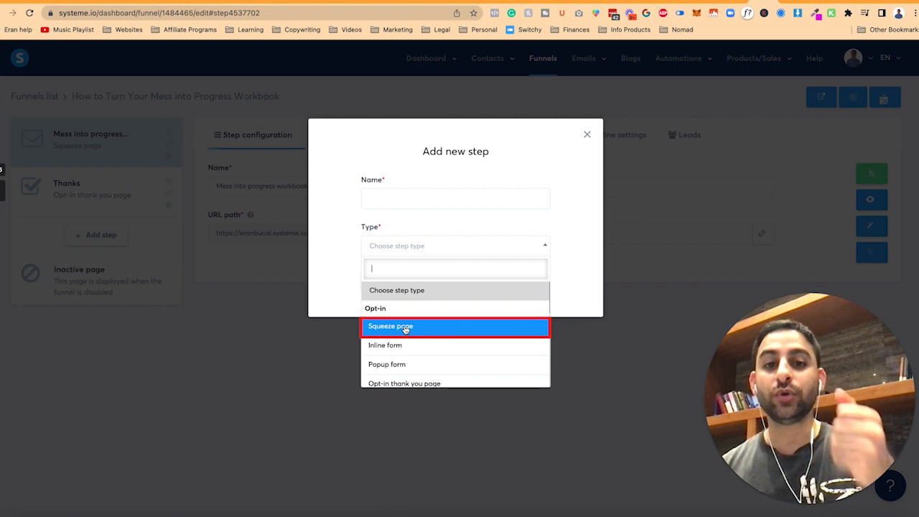
pyautogui.click(390, 326)
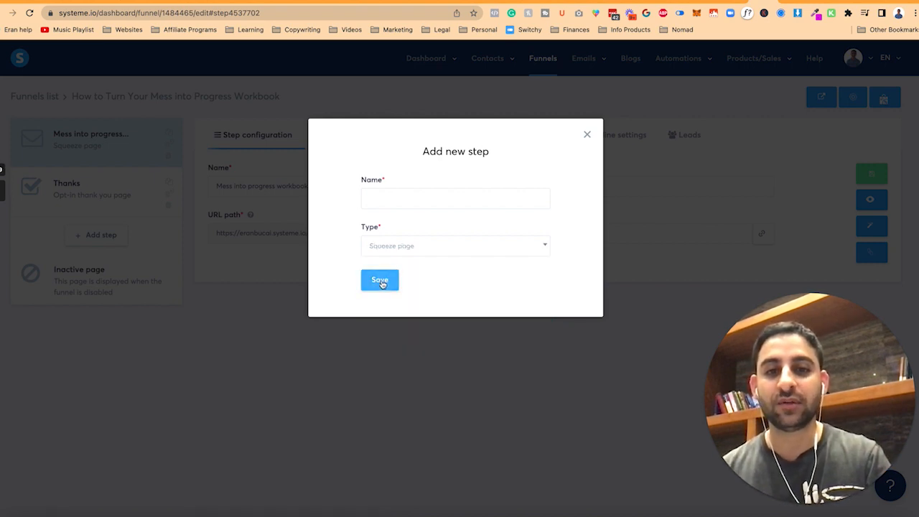
pyautogui.write('Squ')
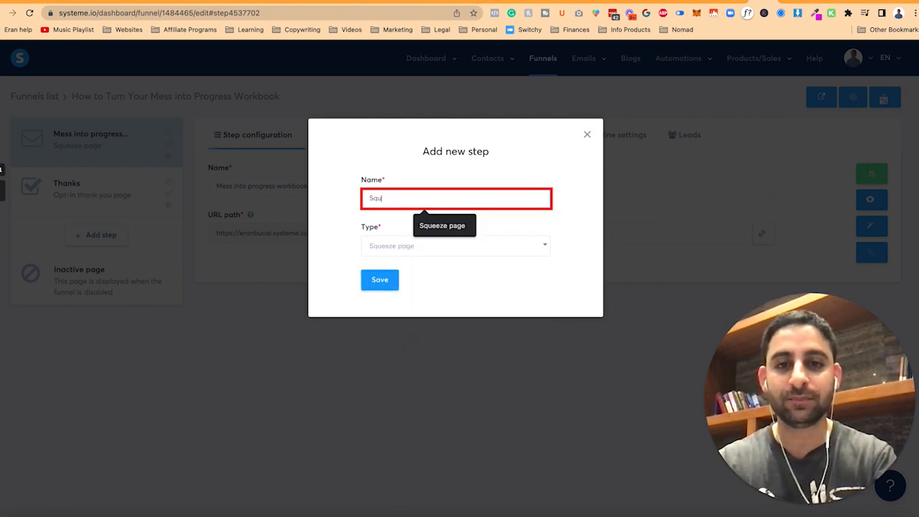
pyautogui.click(379, 279)
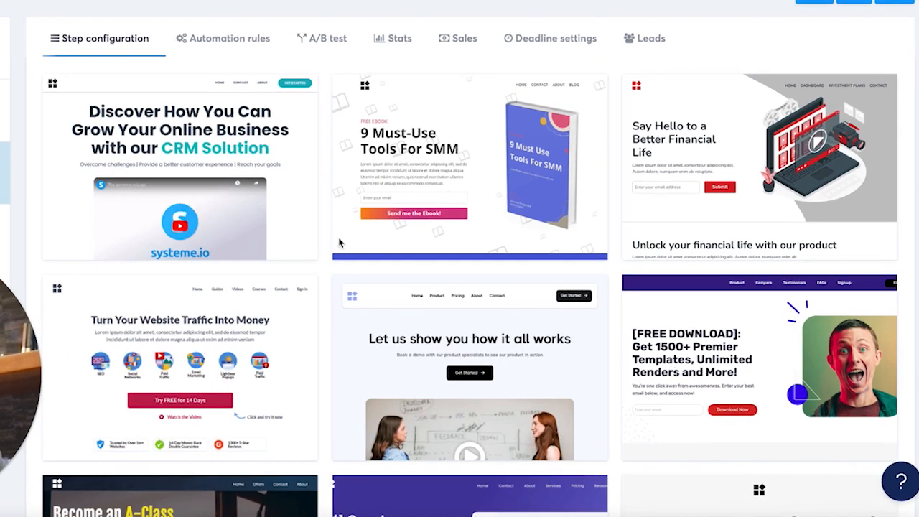
# Scroll through the squeeze page template gallery to review the available designs
pyautogui.scroll(-3)
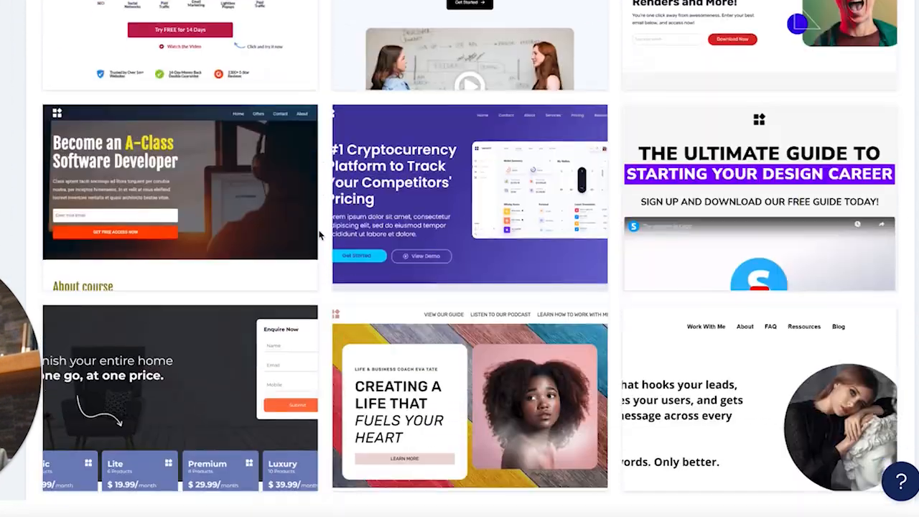
pyautogui.scroll(-3)
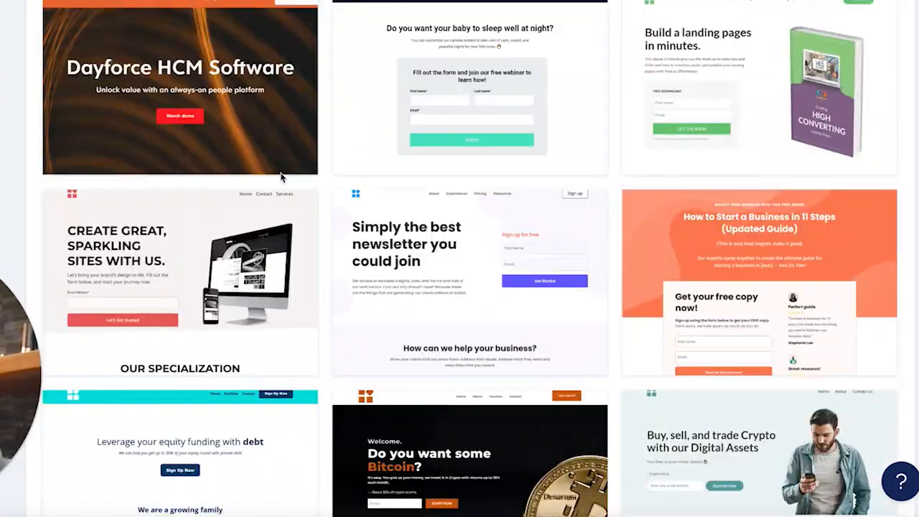
pyautogui.moveTo(179, 86)
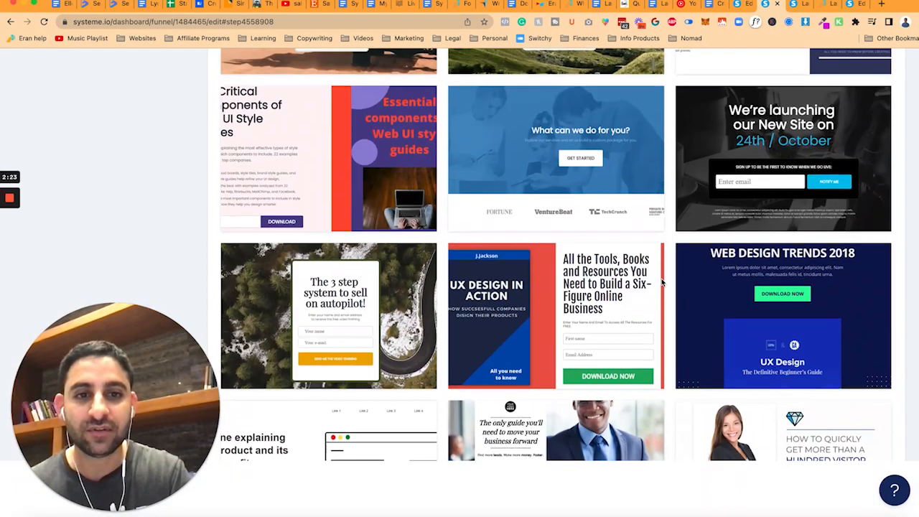
pyautogui.scroll(-3)
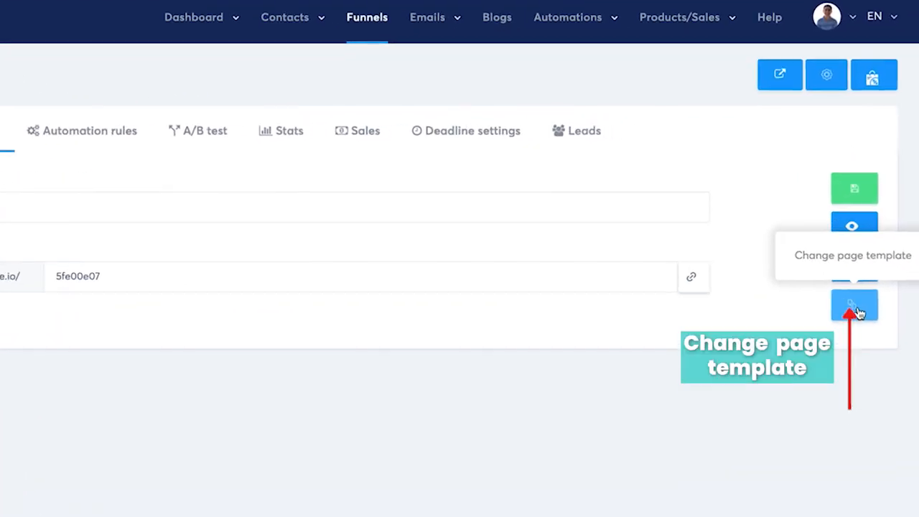
# Change the squeeze page step's template, confirming that existing changes are discarded
pyautogui.click(854, 304)
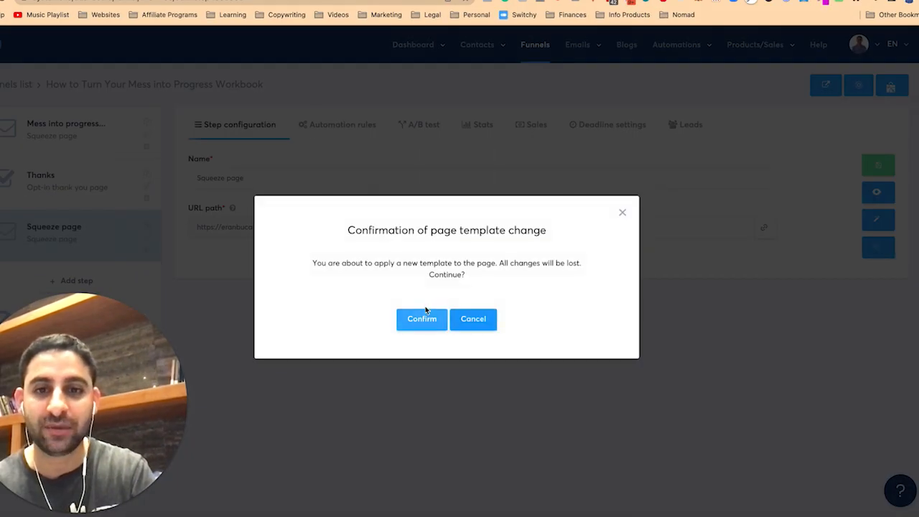
pyautogui.click(421, 319)
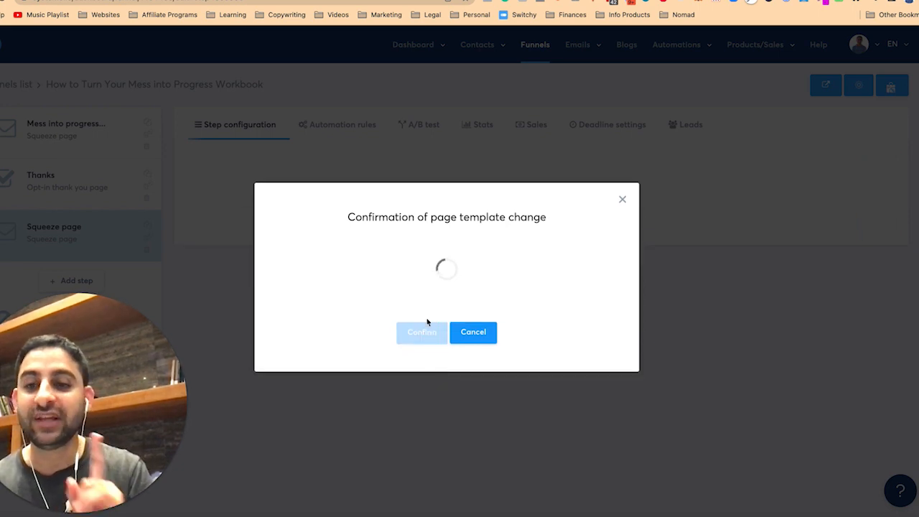
pyautogui.click(421, 332)
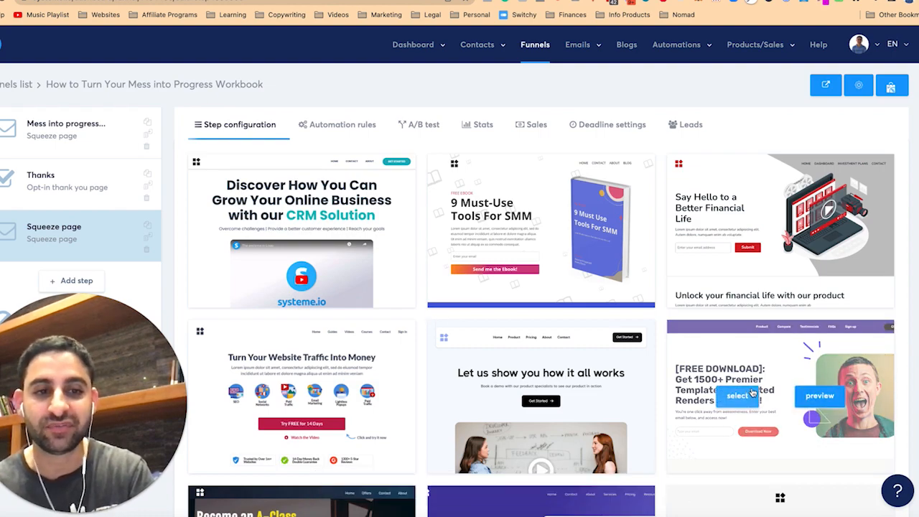
pyautogui.scroll(-3)
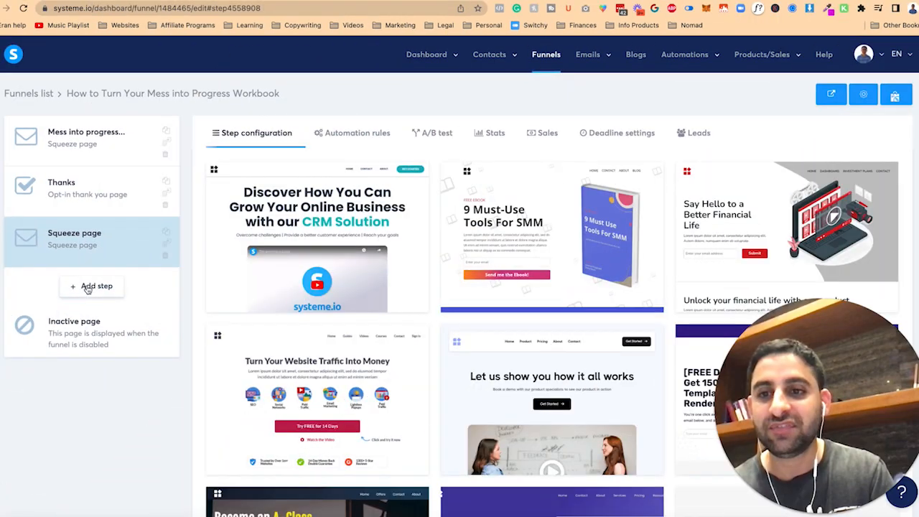
# Add a new step of type Sales page, enter its name, and save it
pyautogui.click(91, 286)
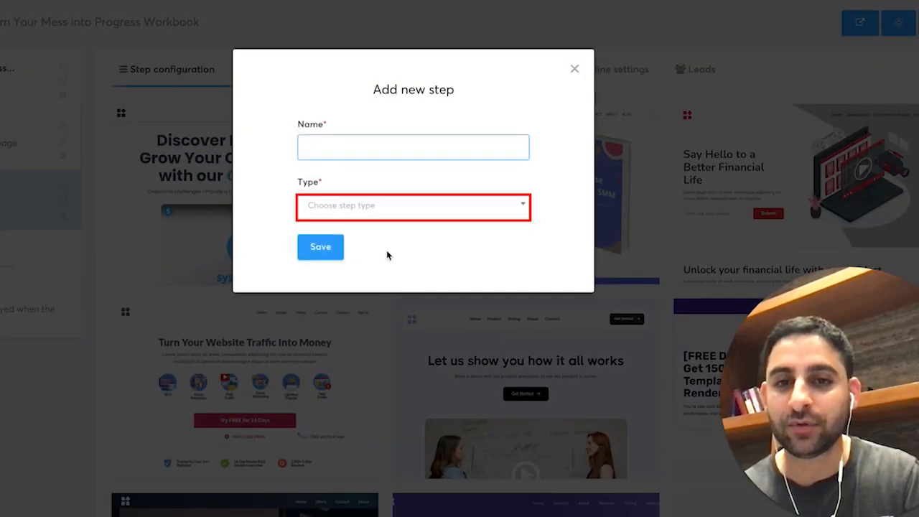
pyautogui.click(413, 206)
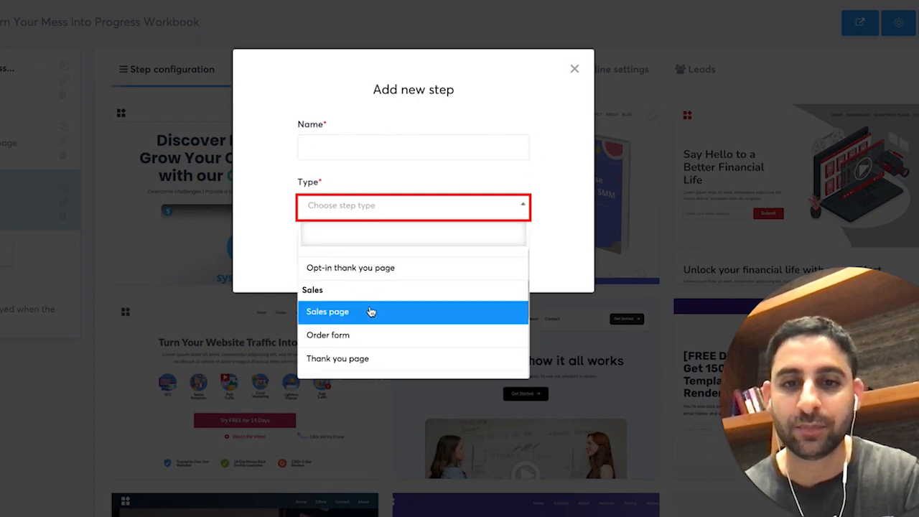
pyautogui.write('sal')
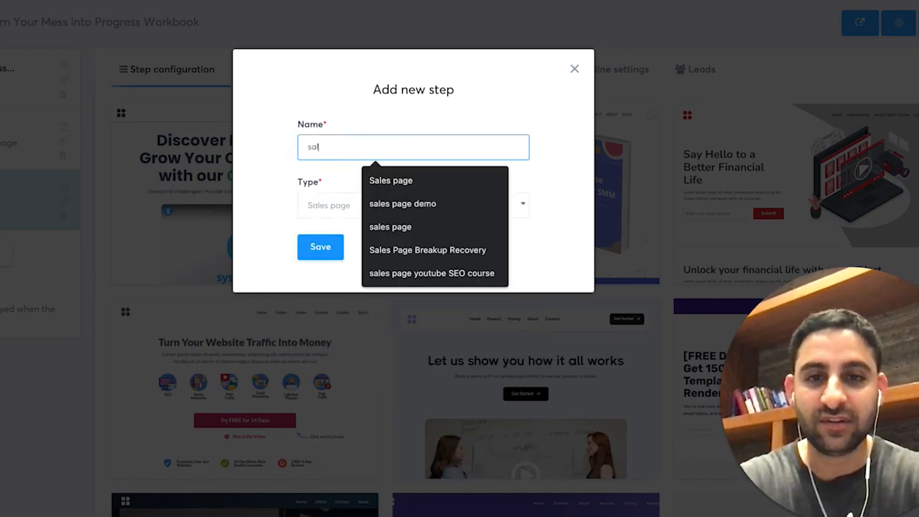
pyautogui.click(390, 180)
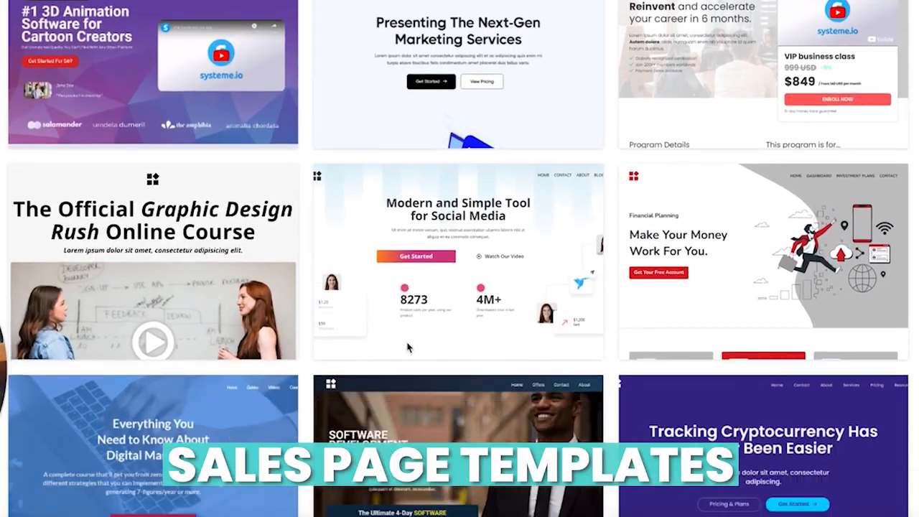
pyautogui.scroll(-3)
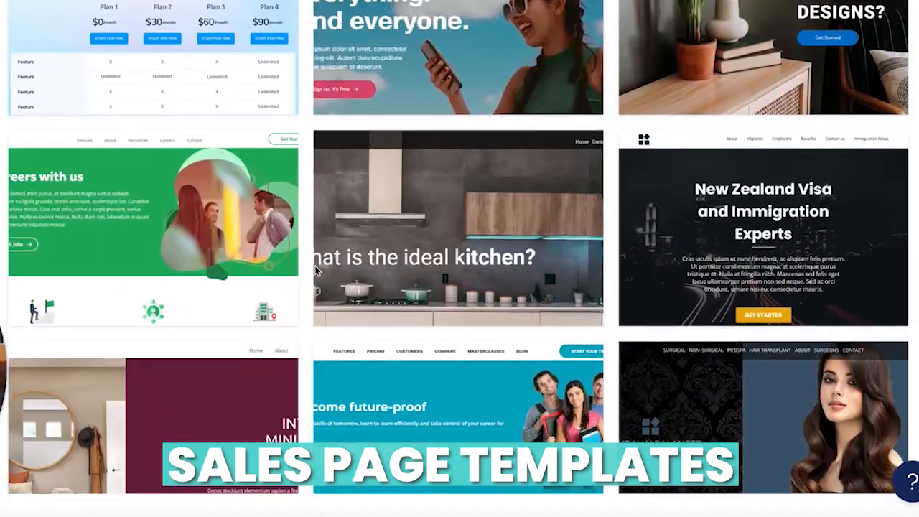
pyautogui.scroll(-3)
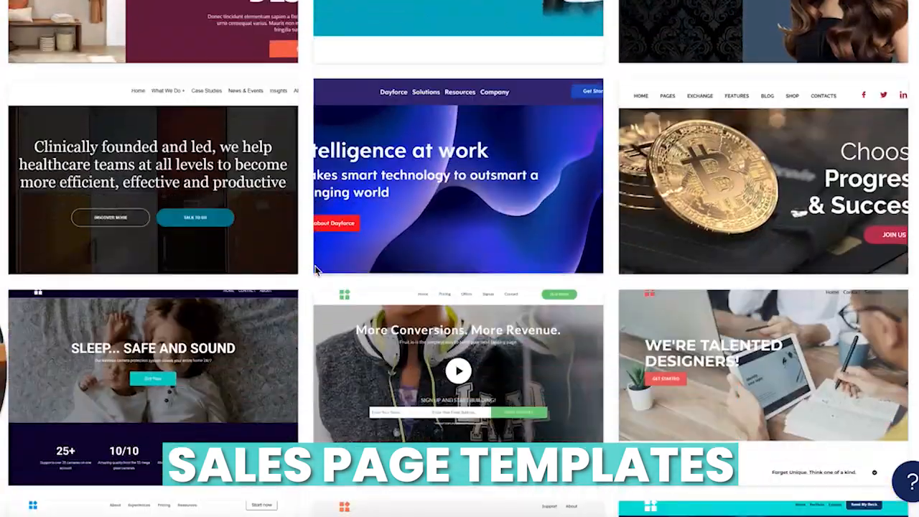
pyautogui.scroll(-3)
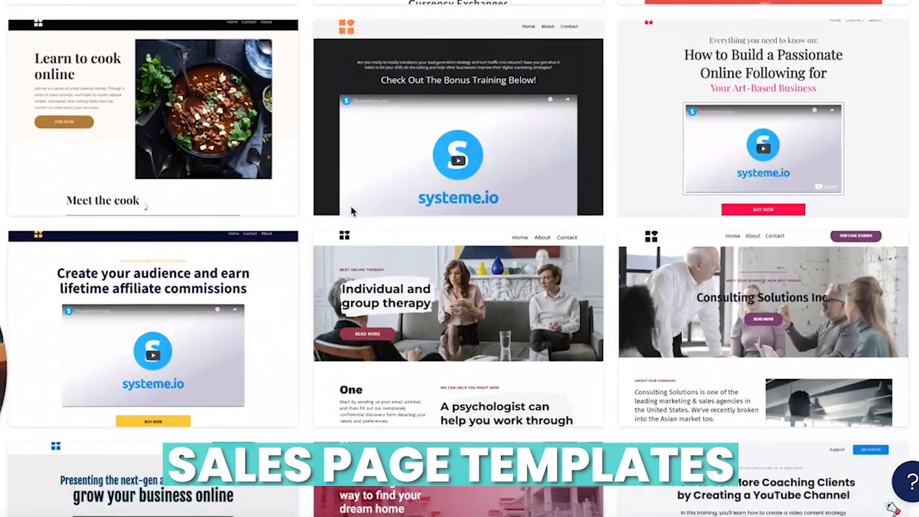
pyautogui.scroll(-3)
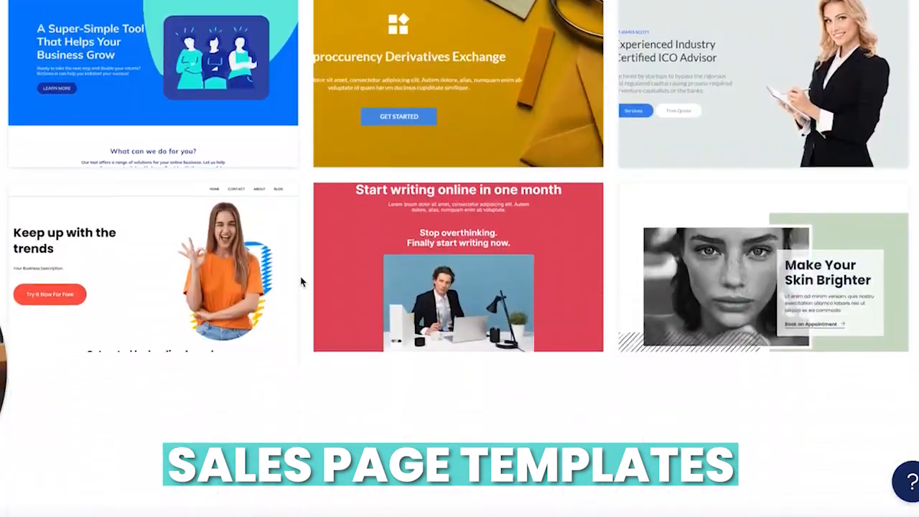
pyautogui.scroll(-3)
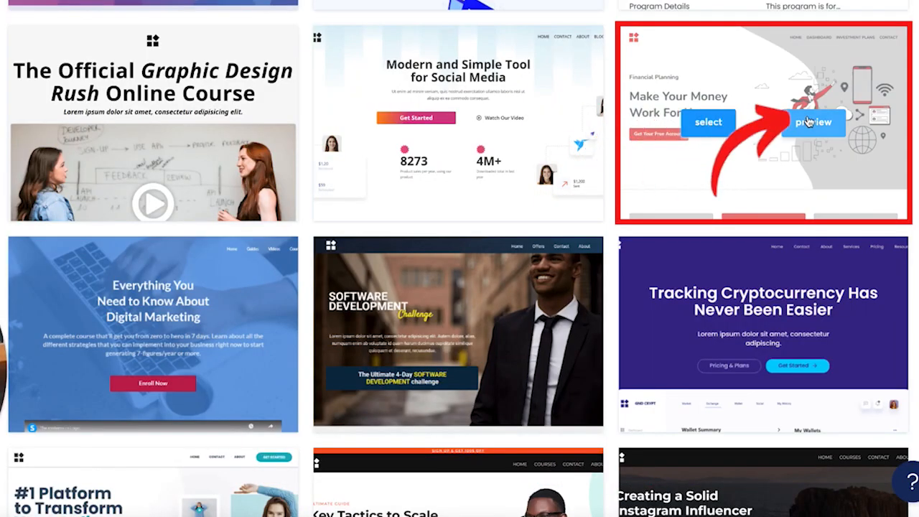
pyautogui.click(814, 122)
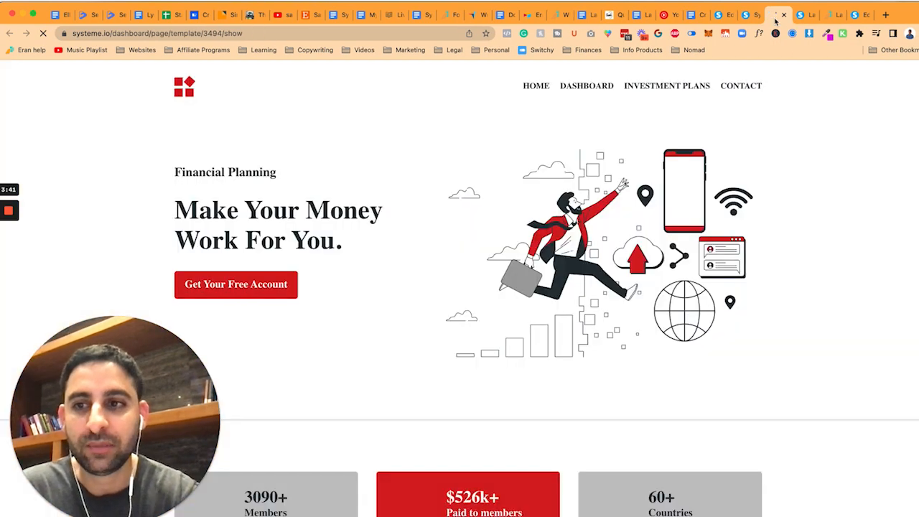
pyautogui.scroll(-3)
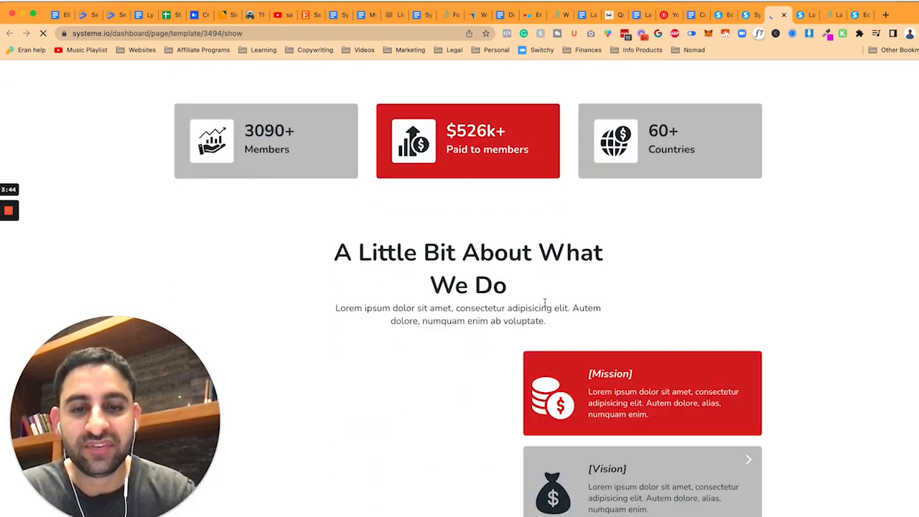
pyautogui.scroll(-3)
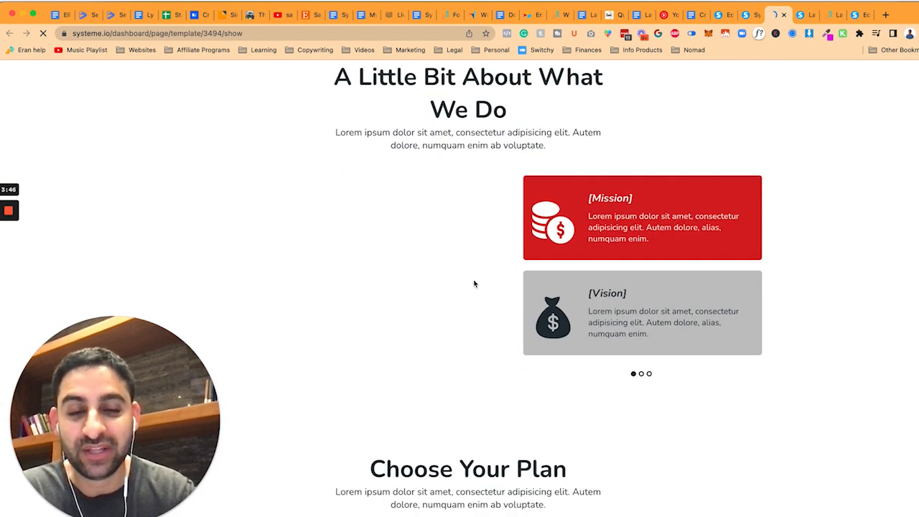
pyautogui.scroll(-3)
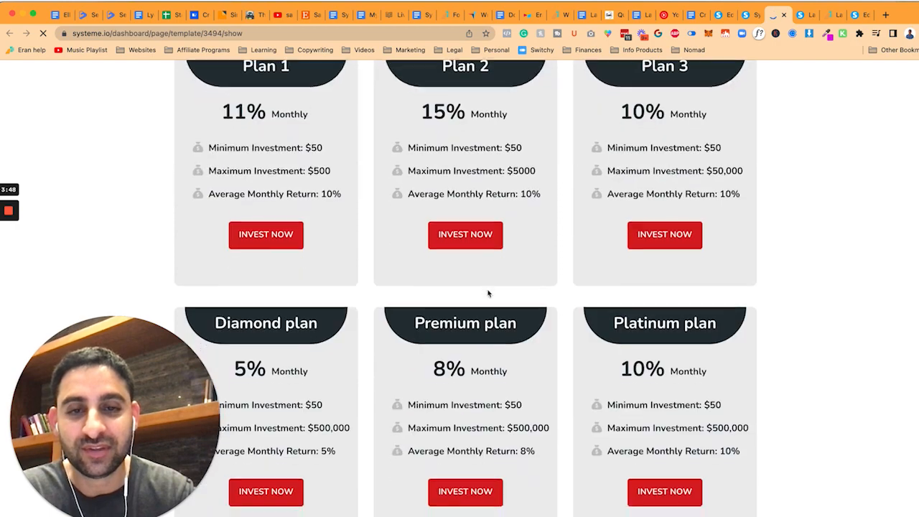
pyautogui.scroll(-3)
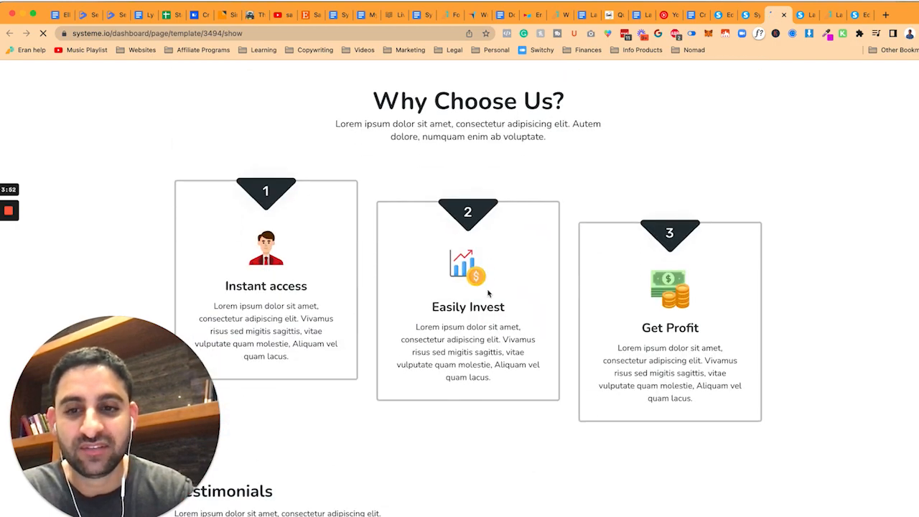
pyautogui.scroll(-3)
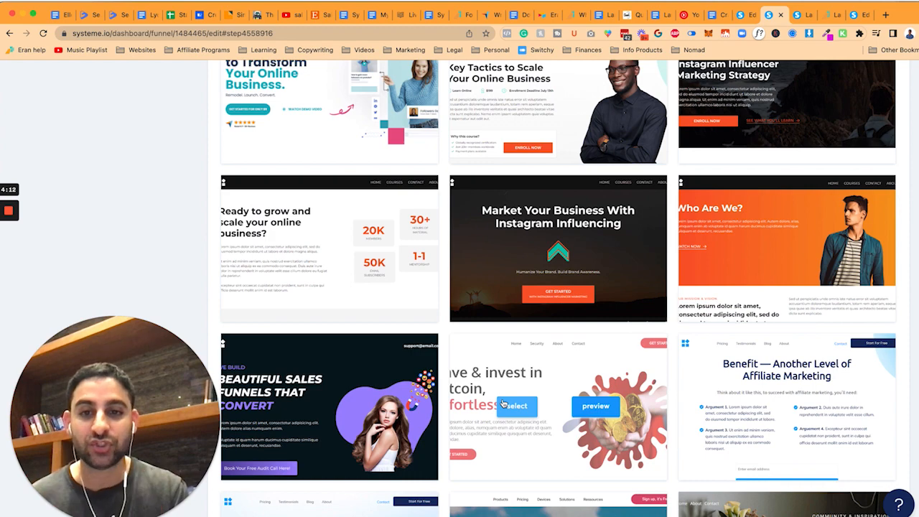
# Preview and scroll through the 'Beautiful Sales Funnels That Convert' template
pyautogui.scroll(-3)
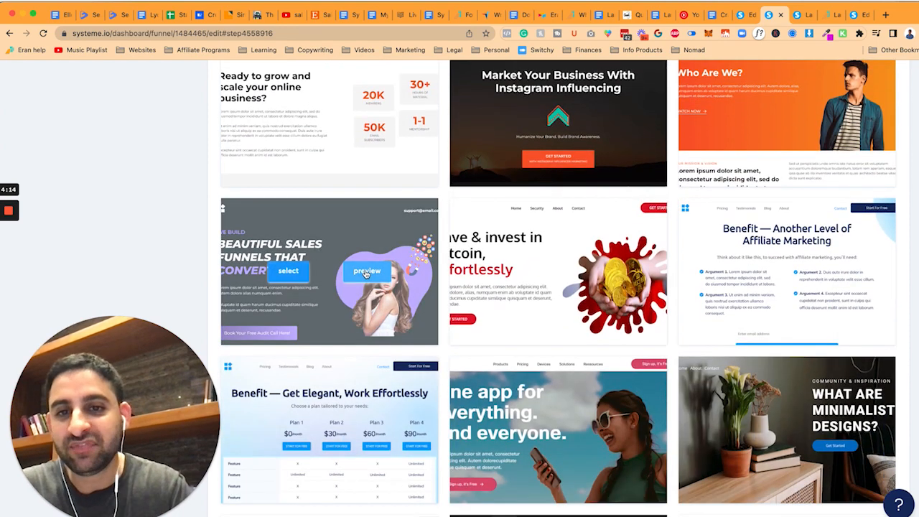
pyautogui.click(367, 271)
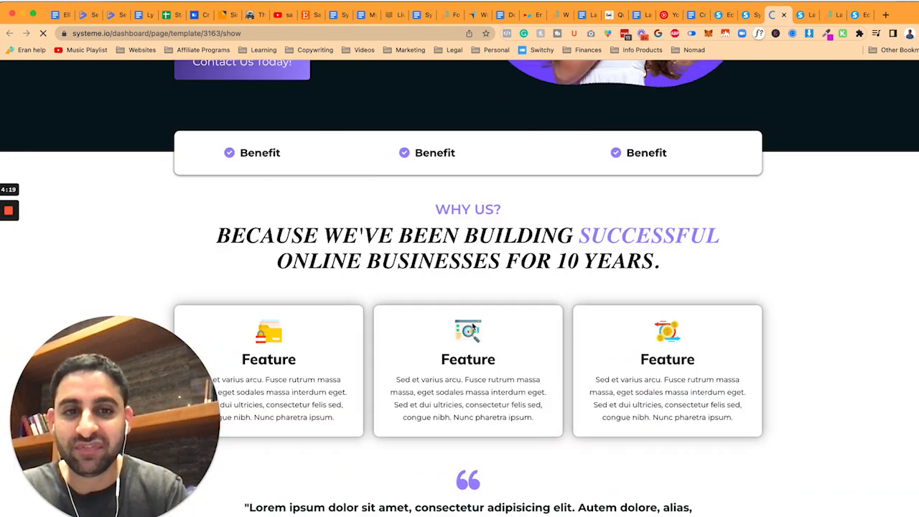
pyautogui.scroll(-3)
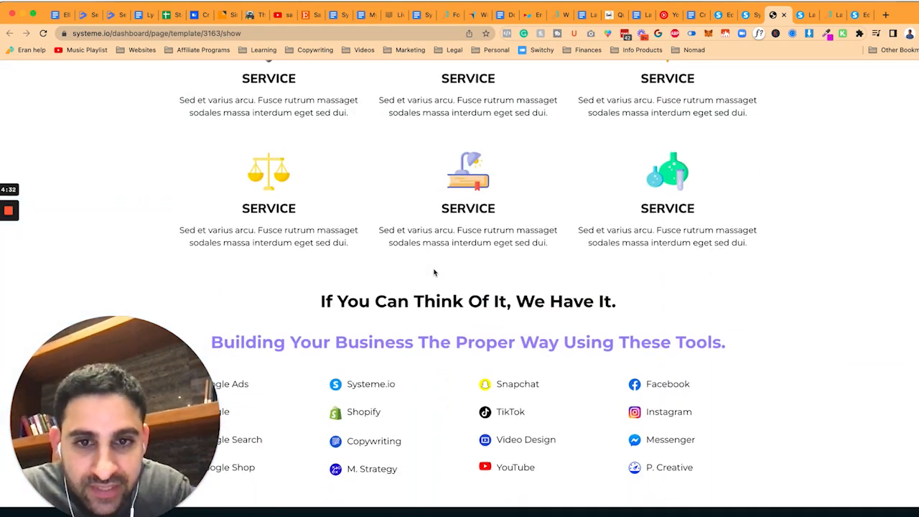
pyautogui.scroll(-3)
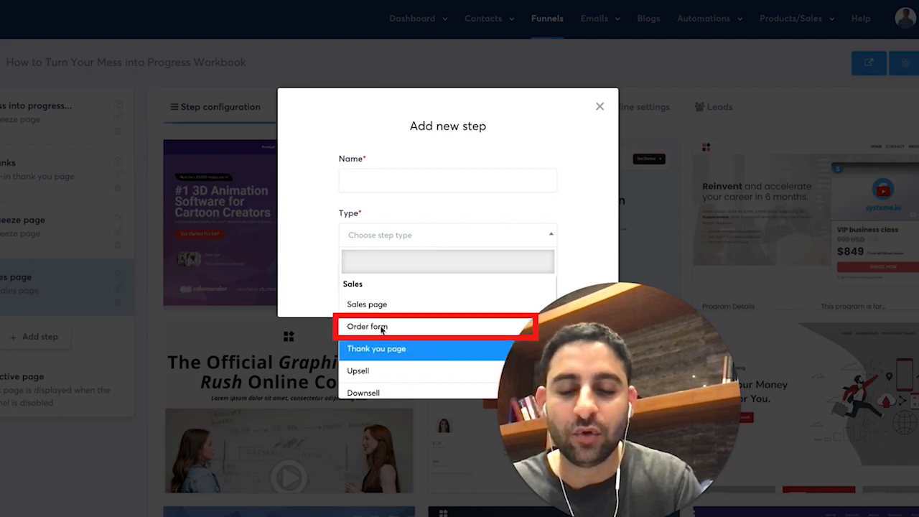
# Create an Order form step, typing its name ('thanks', then 'buy no'), and save
pyautogui.click(366, 326)
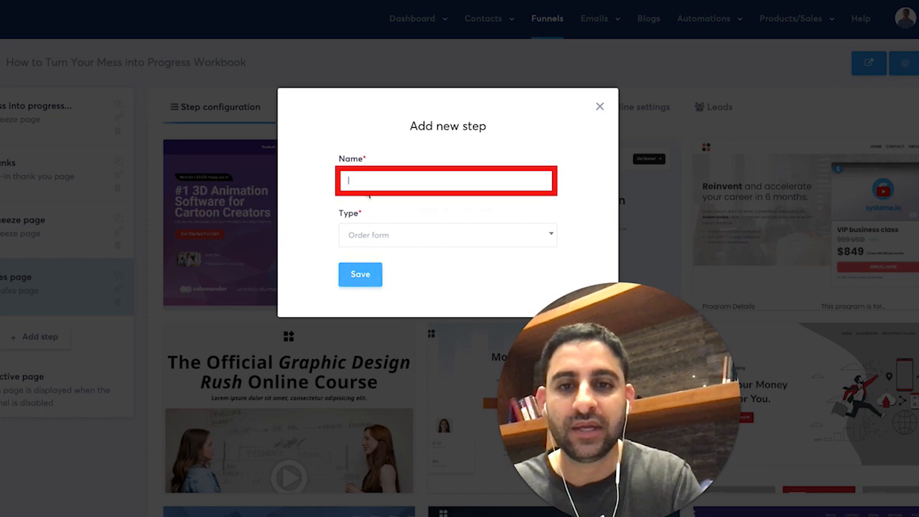
pyautogui.write('thanks')
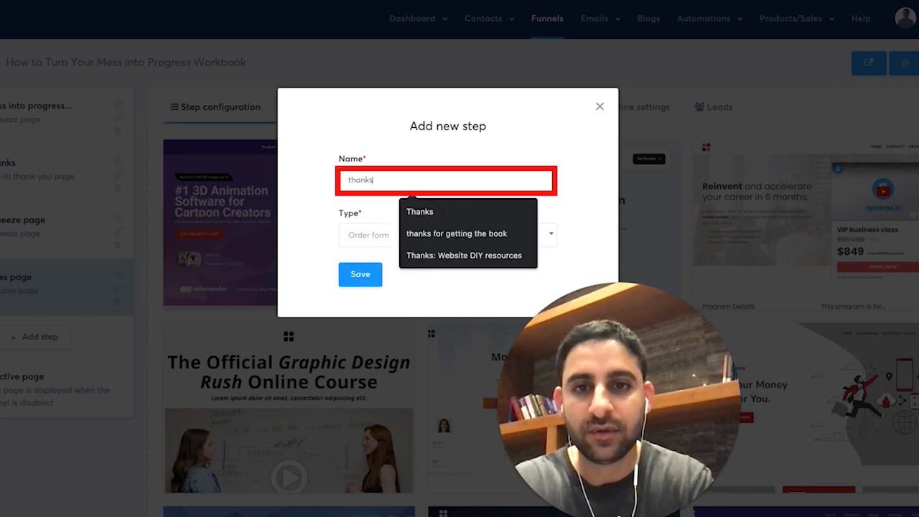
pyautogui.write('buy no')
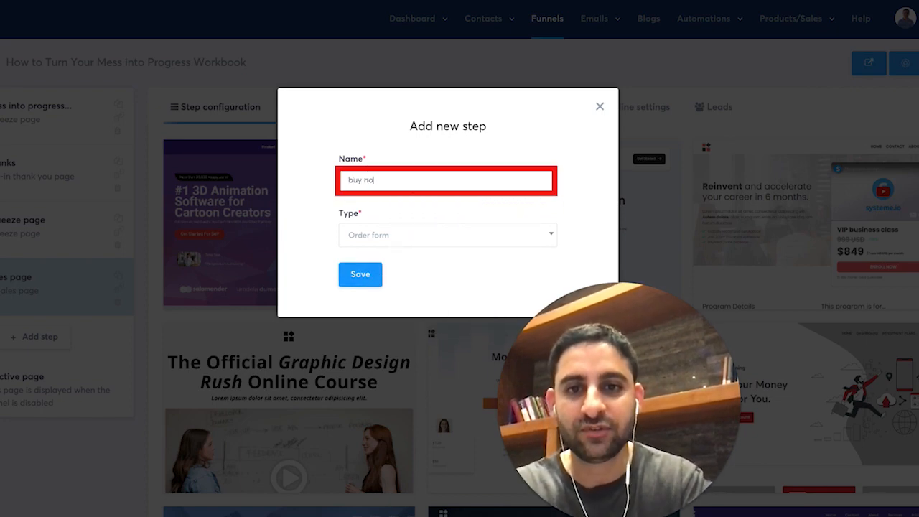
pyautogui.click(360, 274)
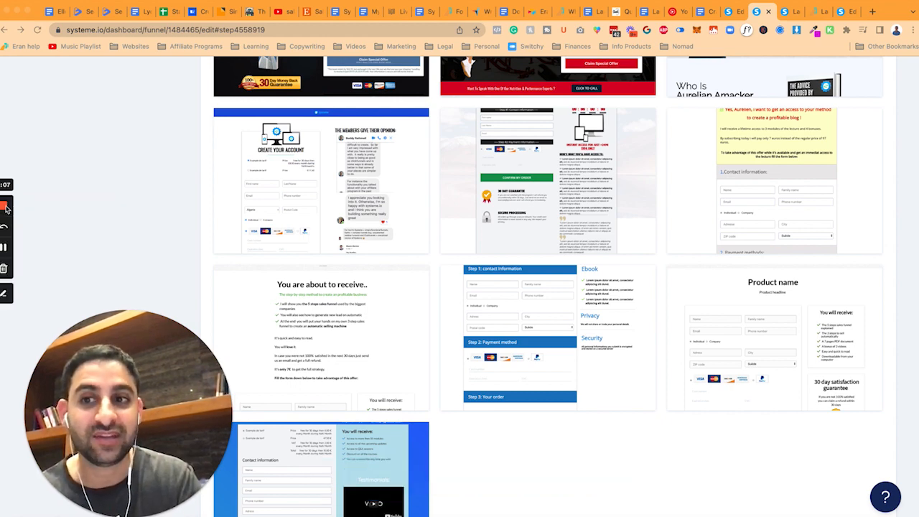
pyautogui.moveTo(6, 206)
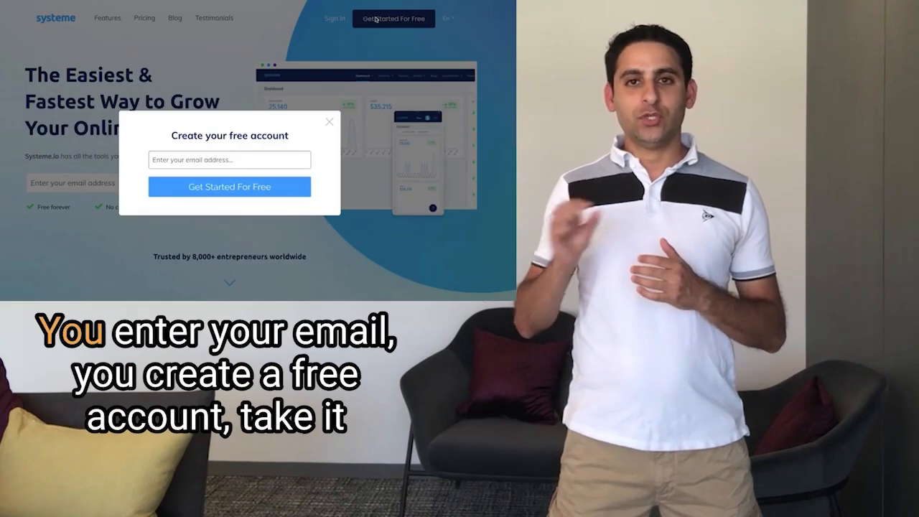
# Type 'funnel' into the free-account email field, then scroll to the pricing plans
pyautogui.click(229, 159)
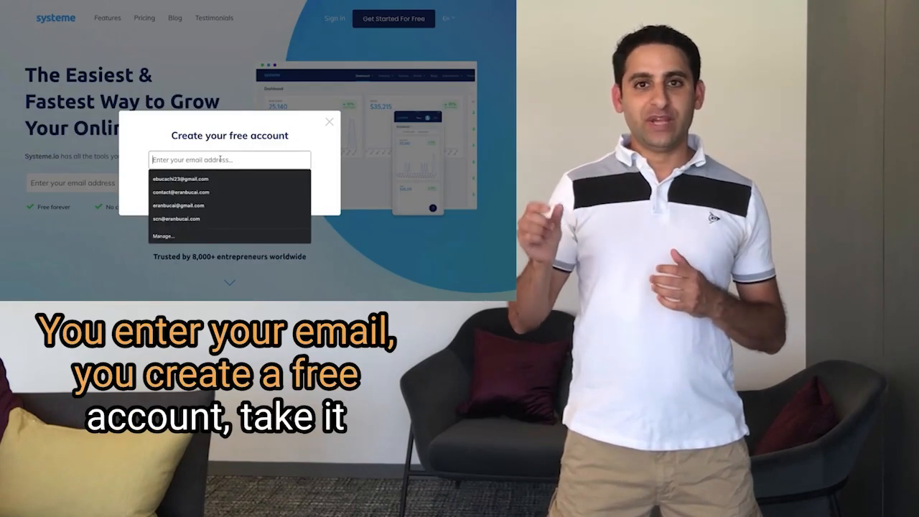
pyautogui.write('funnel')
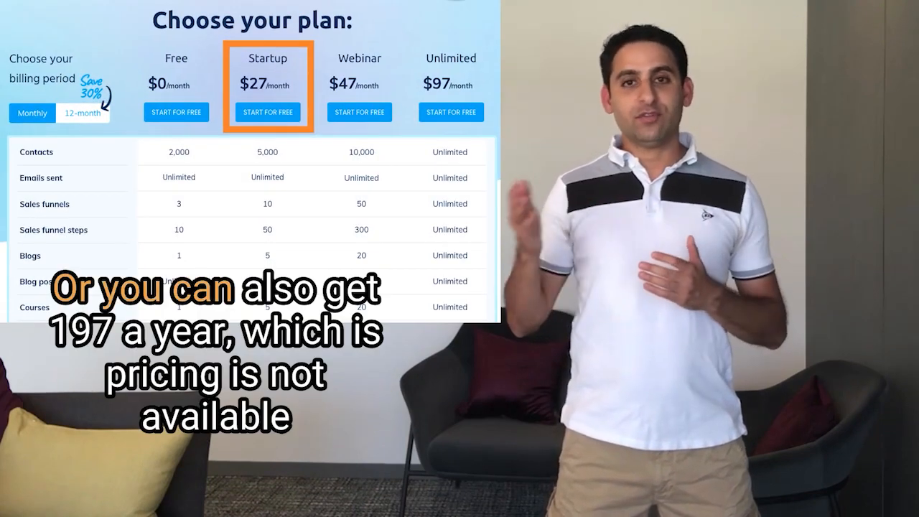
pyautogui.scroll(-3)
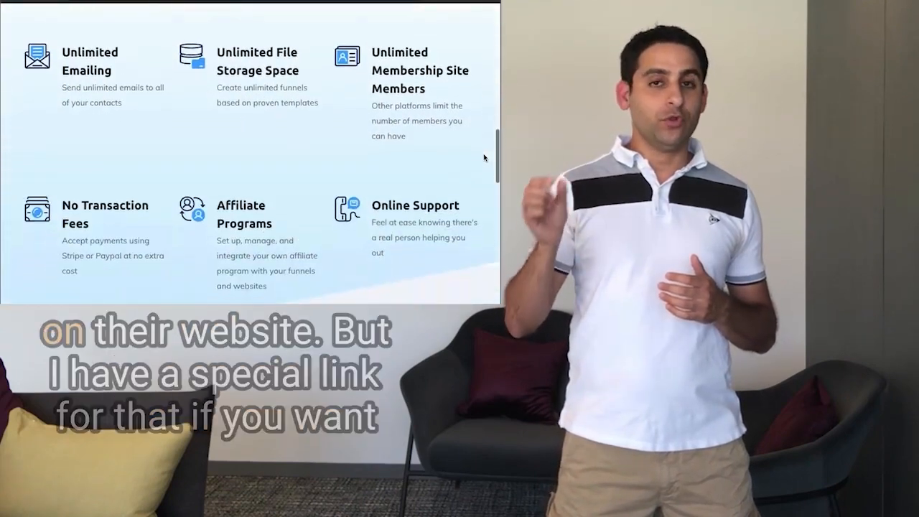